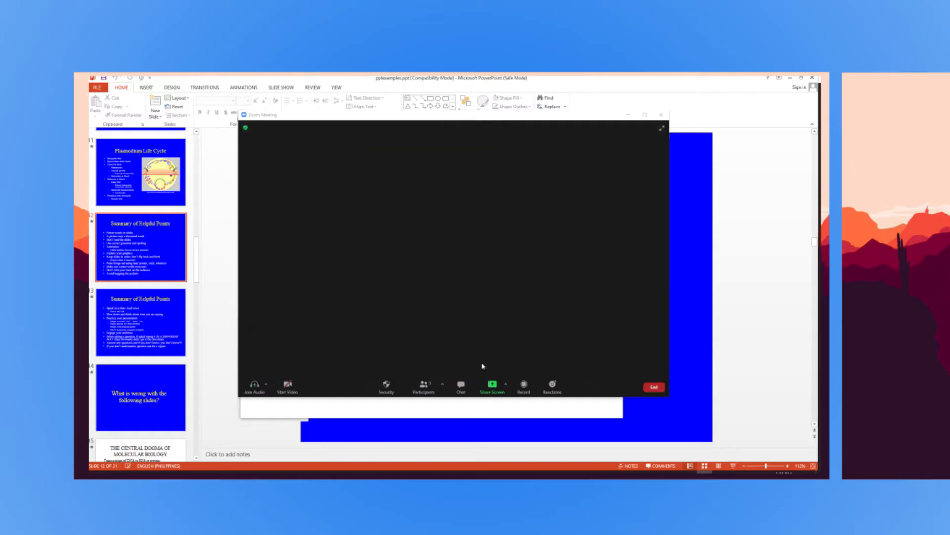
Step: Share Screen 1, showing the Summary of Helpful Points presentation, in the Zoom meeting
{"action": "left_click", "coordinate": [492, 386]}
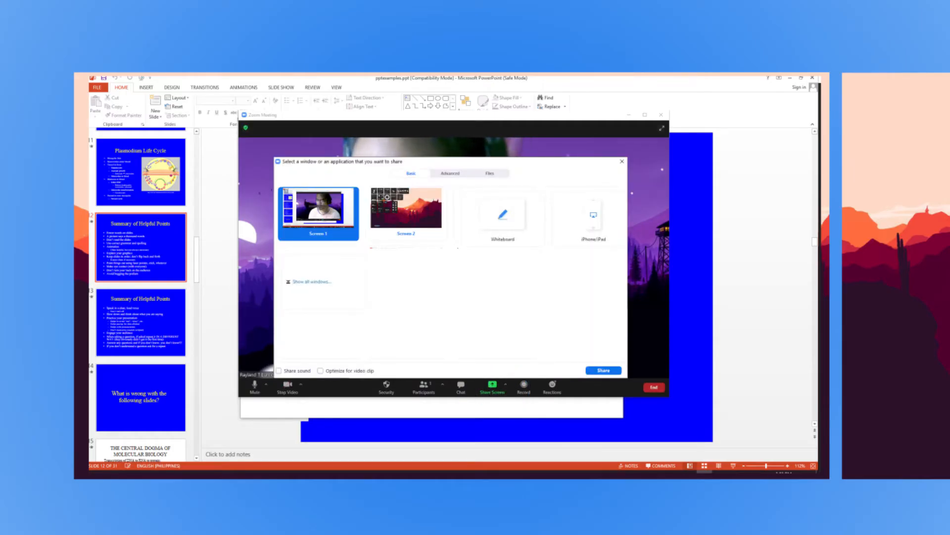
{"action": "left_click", "coordinate": [603, 370]}
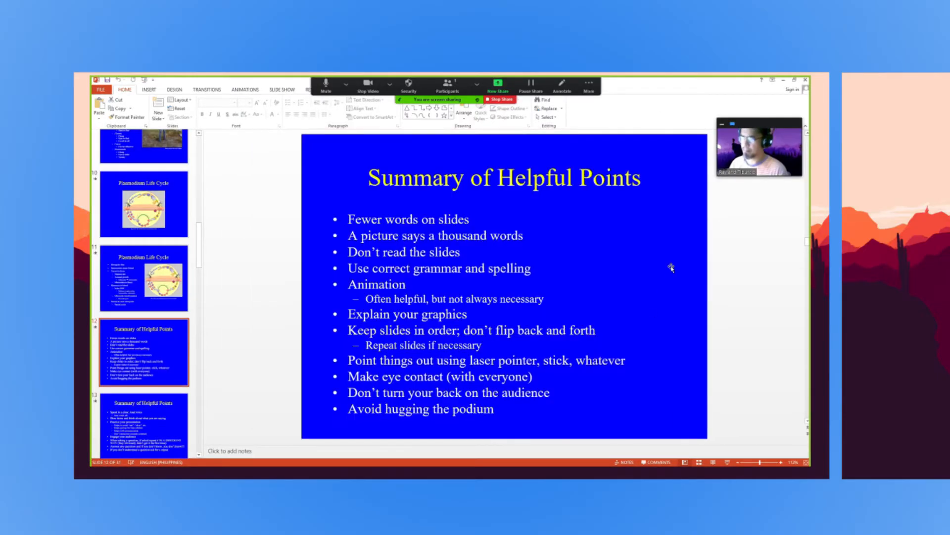
{"action": "mouse_move", "coordinate": [146, 108]}
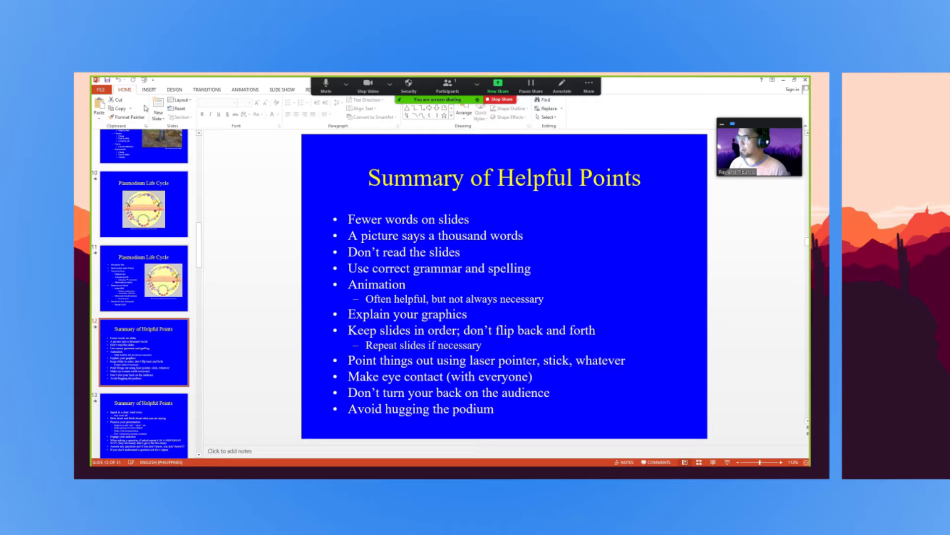
{"action": "left_click", "coordinate": [281, 88]}
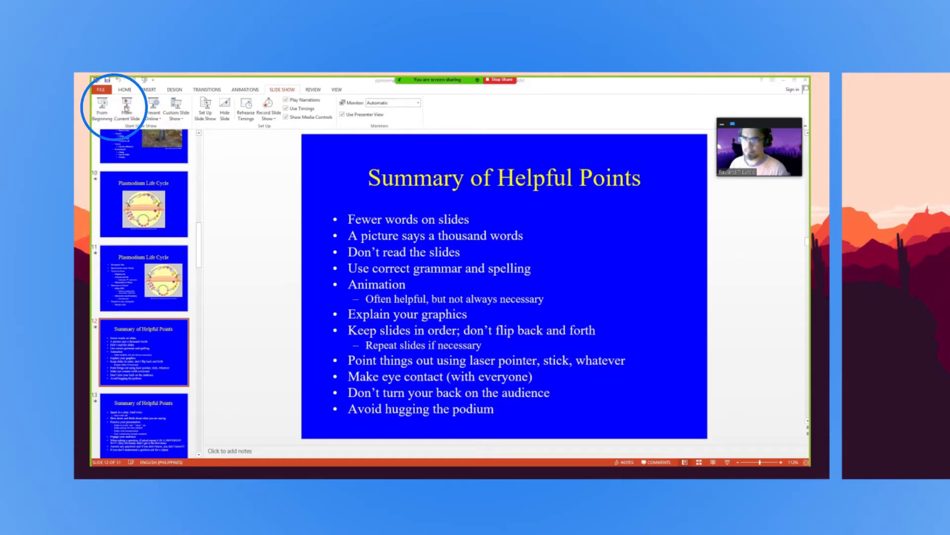
Step: Play the slideshow using From Current Slide on the Summary of Helpful Points slide
{"action": "left_click", "coordinate": [125, 112]}
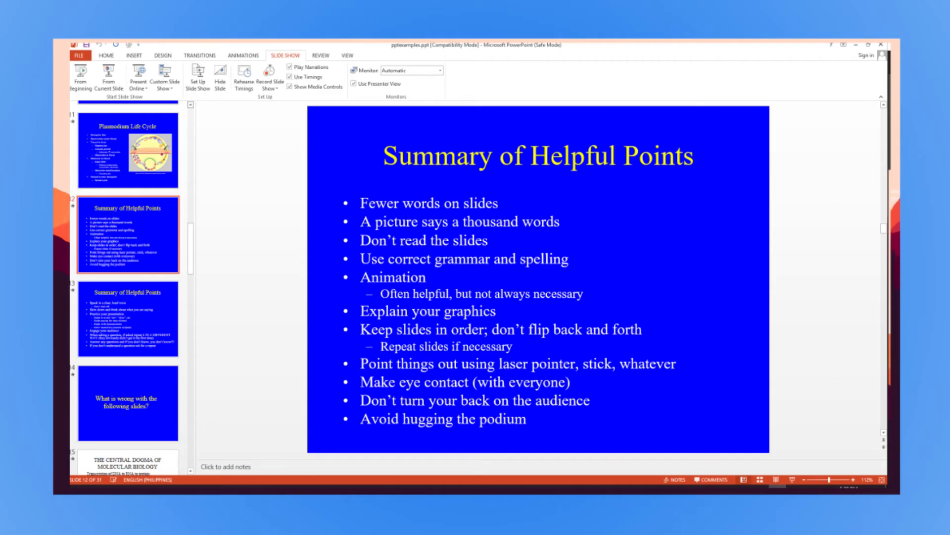
Step: Set the show type to Browsed by an individual (window) and confirm with OK
{"action": "left_click", "coordinate": [197, 76]}
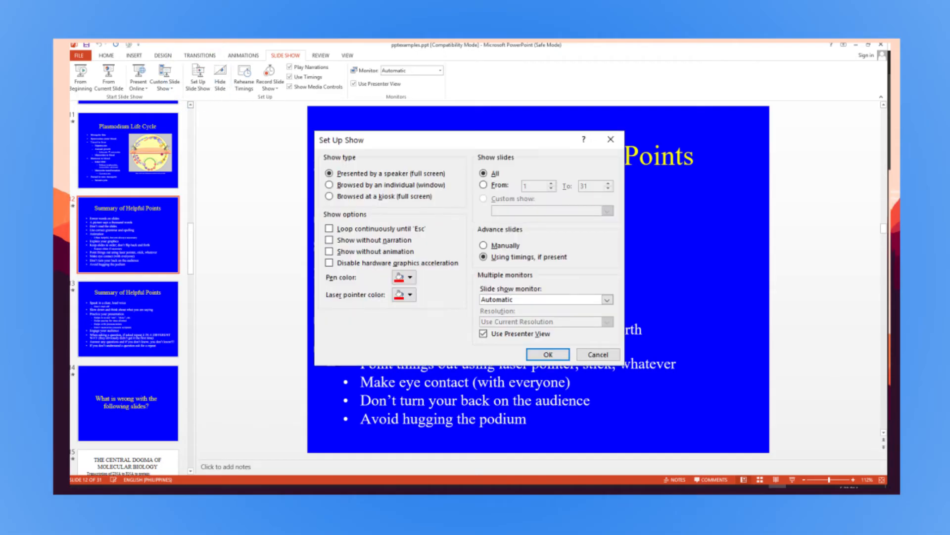
{"action": "left_click", "coordinate": [329, 184]}
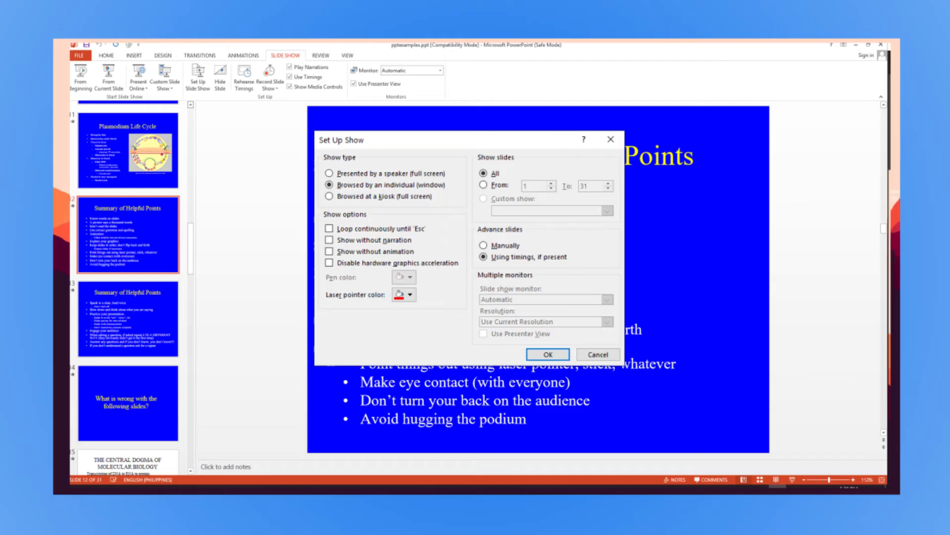
{"action": "left_click", "coordinate": [547, 354]}
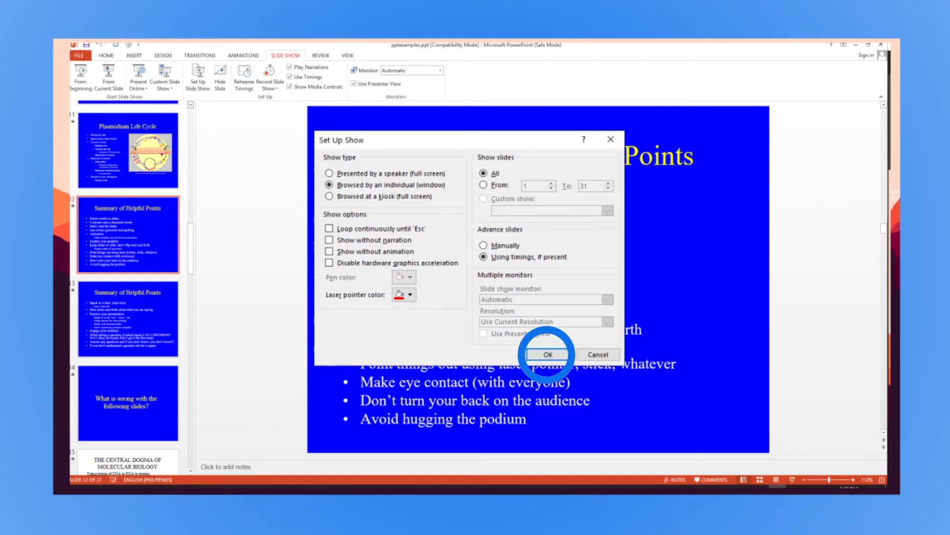
{"action": "left_click", "coordinate": [546, 354]}
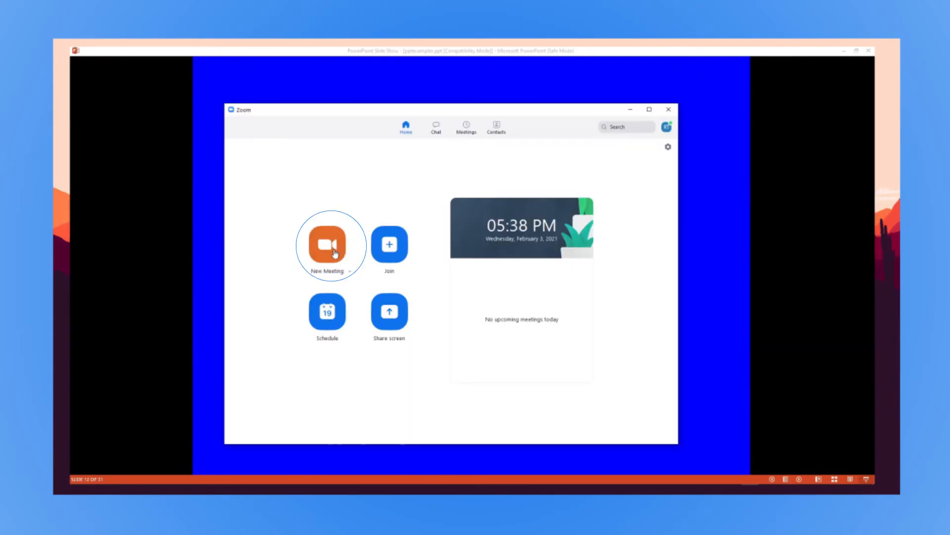
Step: Start a new Zoom meeting and share only the PowerPoint Slide Show window
{"action": "left_click", "coordinate": [329, 244]}
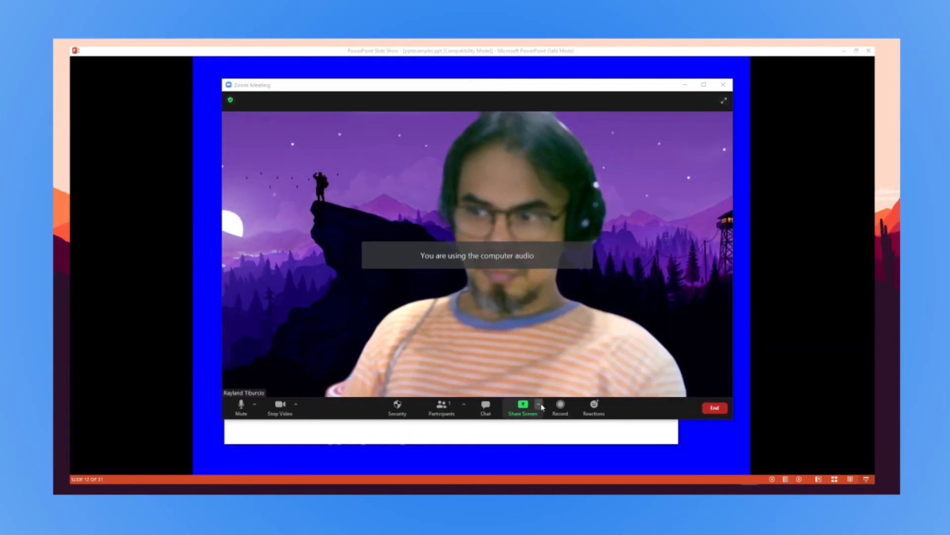
{"action": "left_click", "coordinate": [522, 407]}
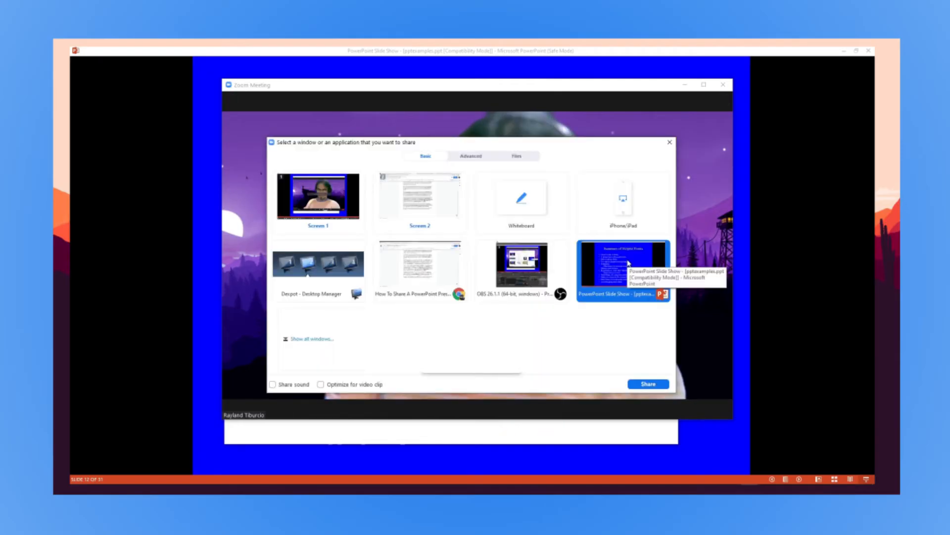
{"action": "left_click", "coordinate": [647, 384]}
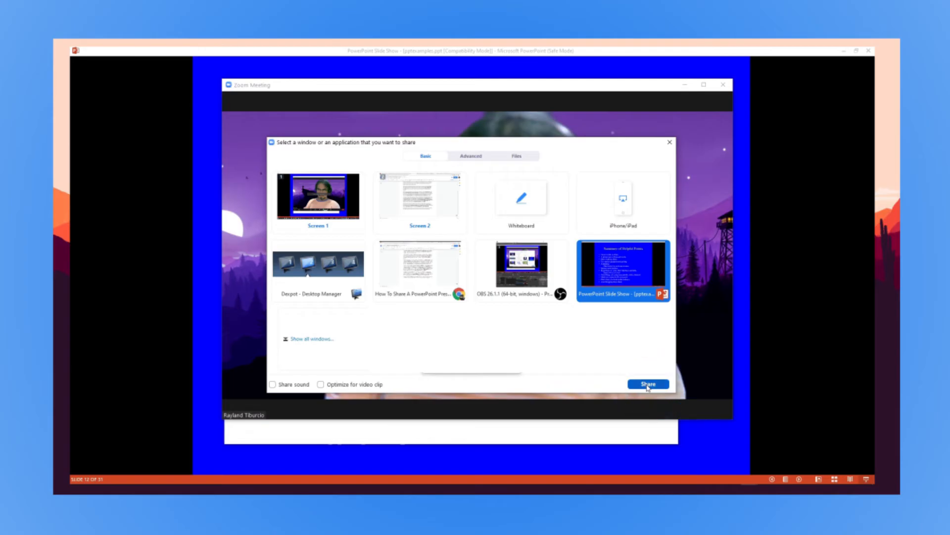
{"action": "left_click", "coordinate": [647, 383]}
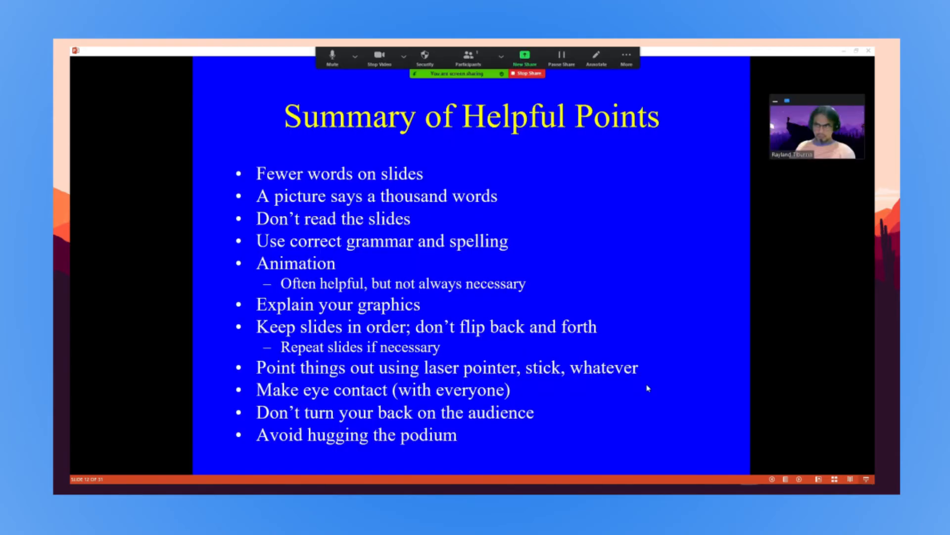
{"action": "left_click", "coordinate": [526, 73]}
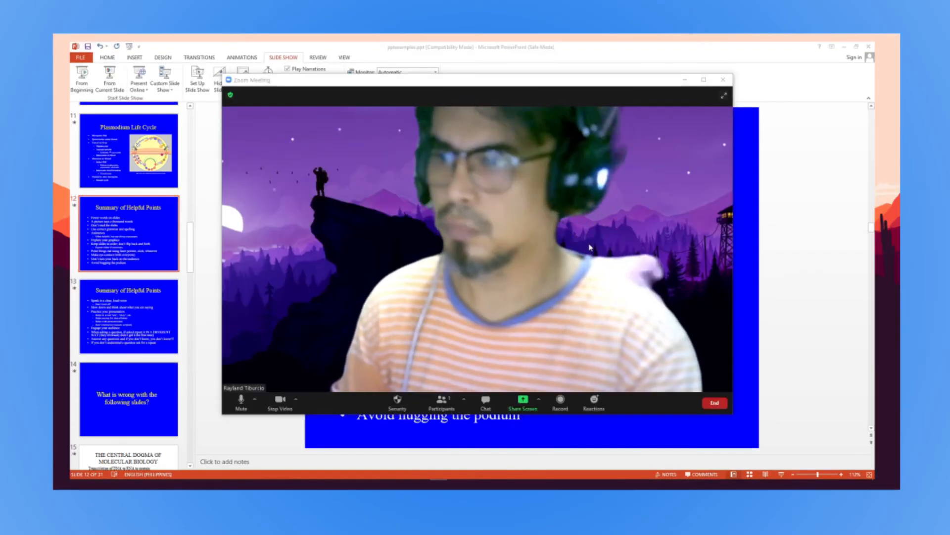
Step: Share the whole screen in Zoom and play the slideshow From Current Slide
{"action": "left_click", "coordinate": [522, 403]}
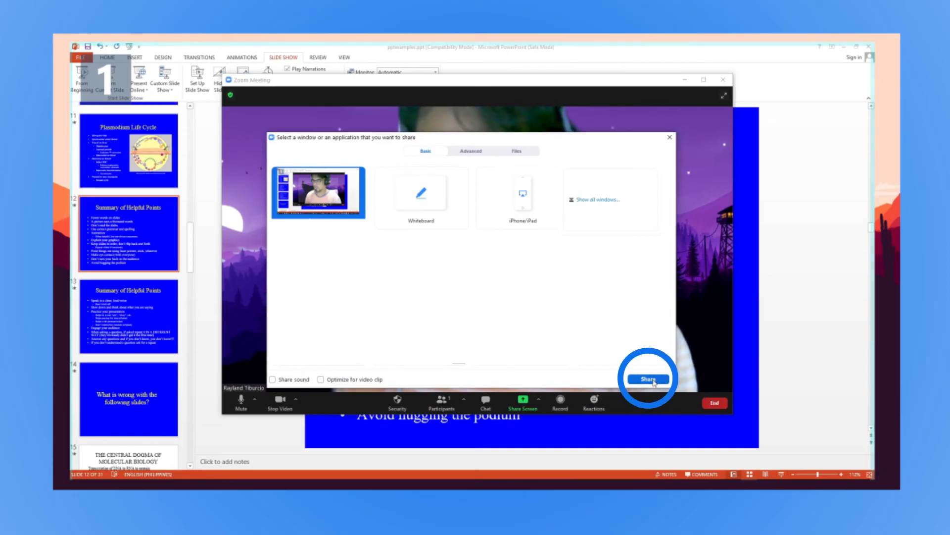
{"action": "left_click", "coordinate": [648, 378]}
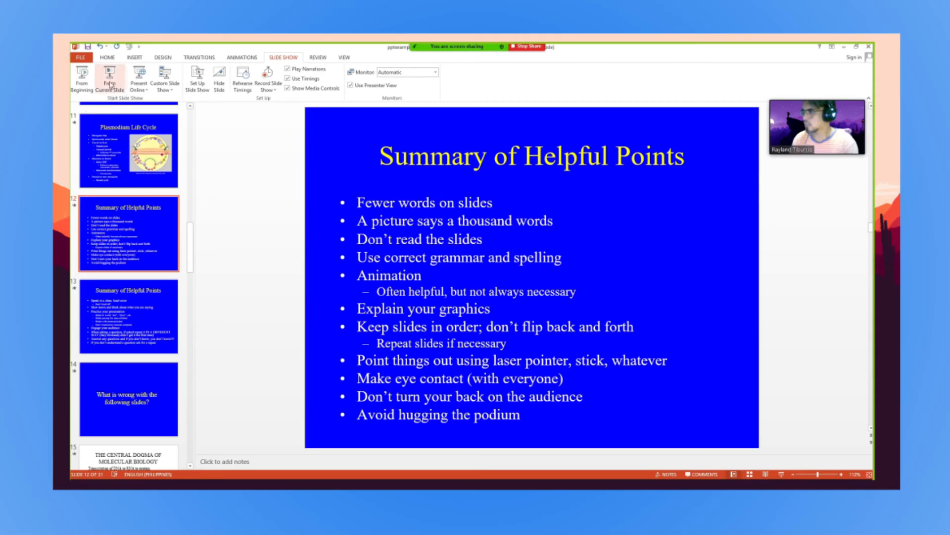
{"action": "left_click", "coordinate": [111, 78]}
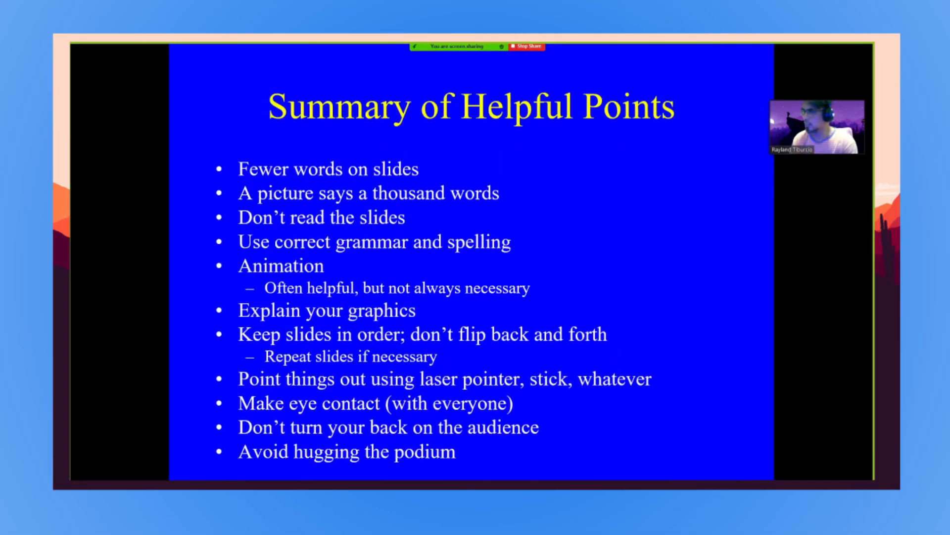